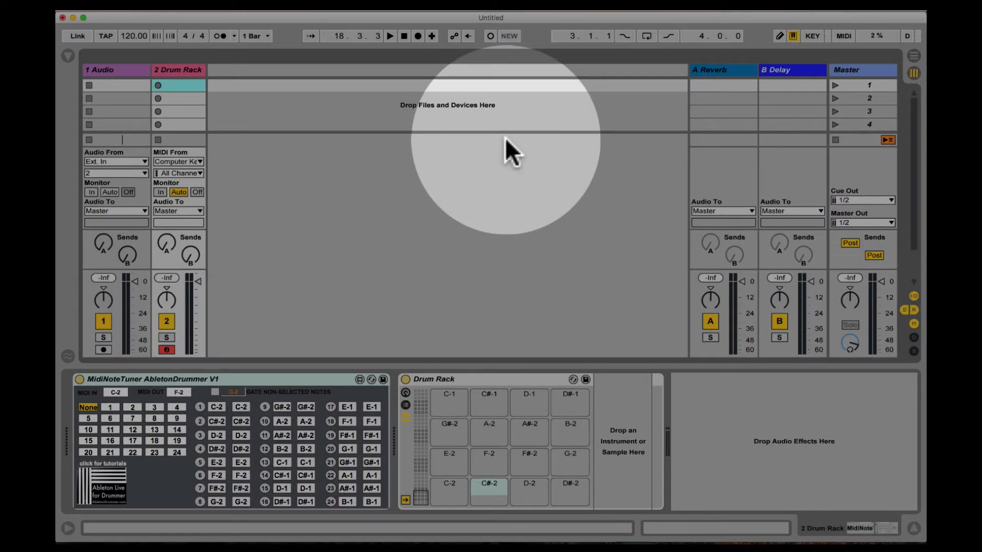
{"action": "mouse_move", "coordinate": [326, 376]}
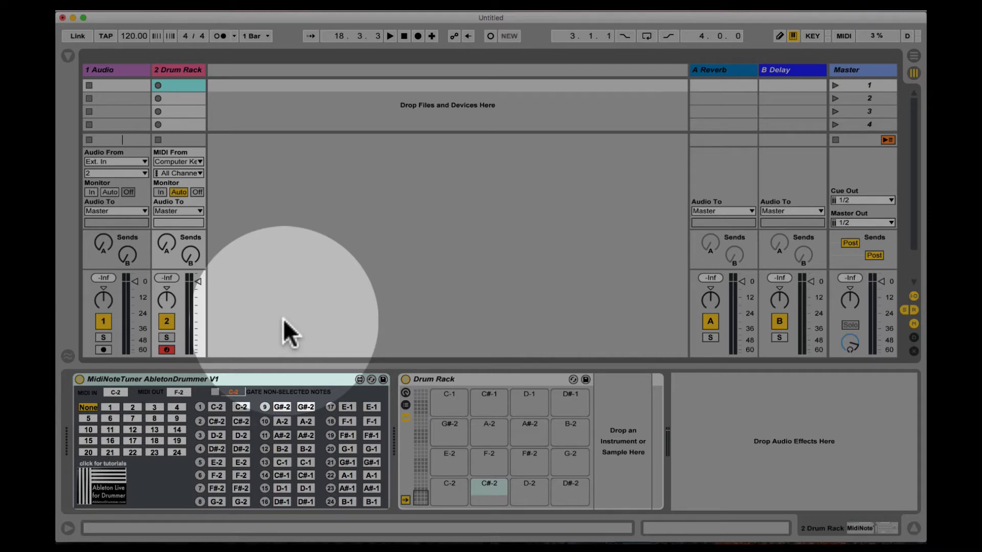
{"action": "mouse_move", "coordinate": [303, 351]}
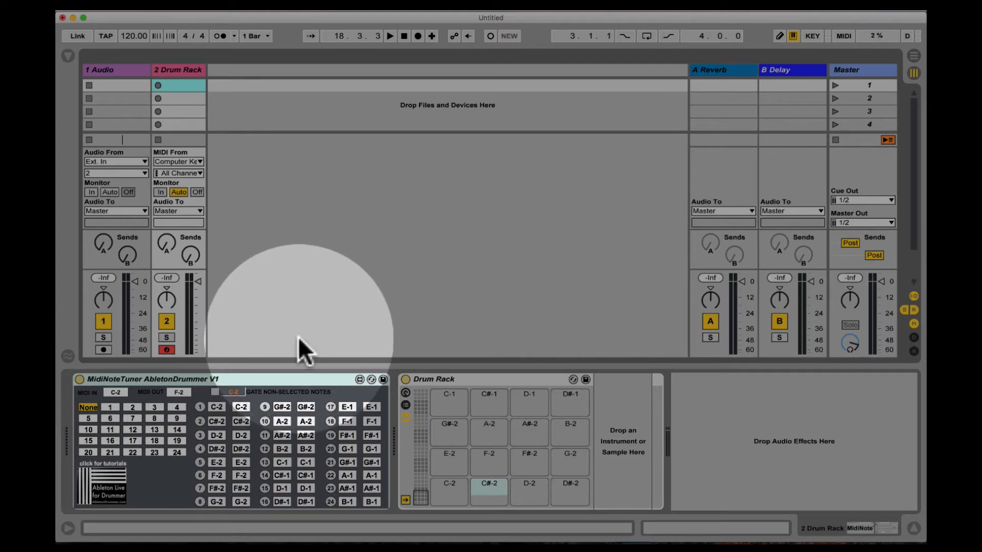
{"action": "mouse_move", "coordinate": [254, 387]}
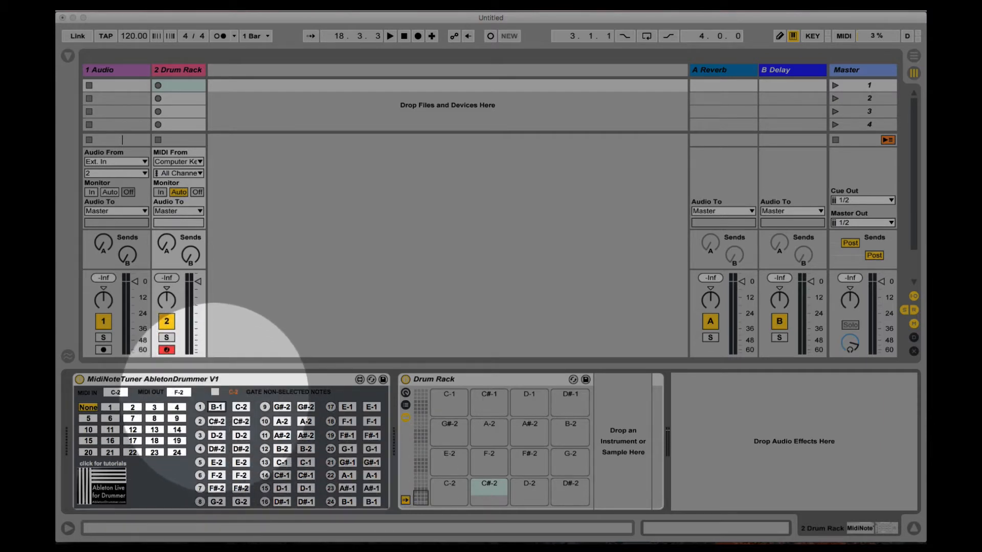
Step: Return slot 1's output note to C-2 and select learn slot 1 in the grid
{"action": "left_click", "coordinate": [217, 407]}
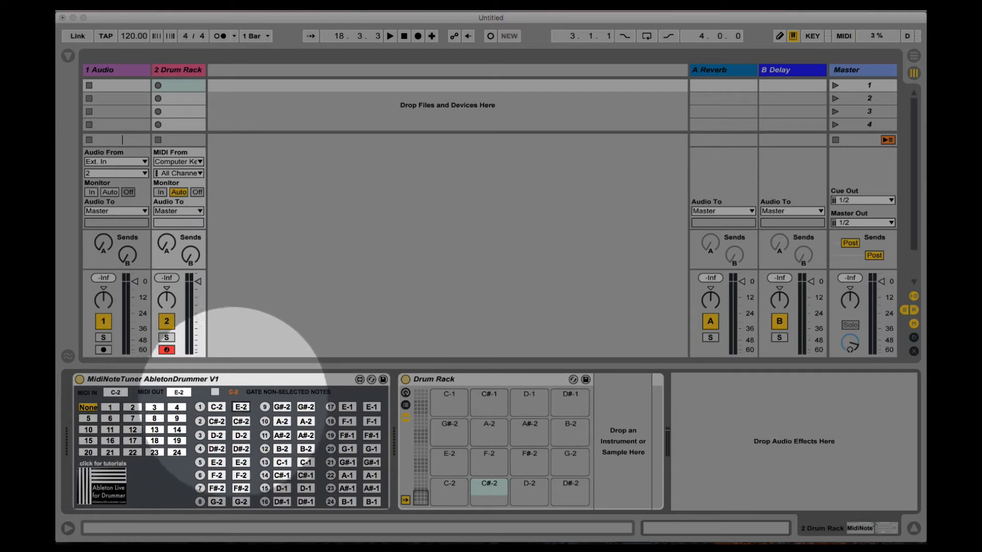
{"action": "left_click", "coordinate": [179, 392]}
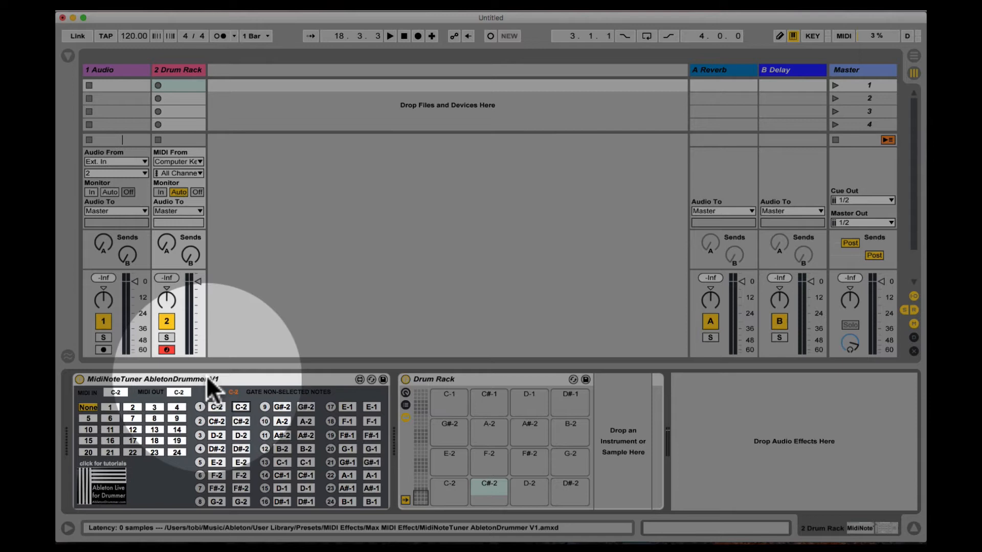
{"action": "left_click", "coordinate": [449, 490]}
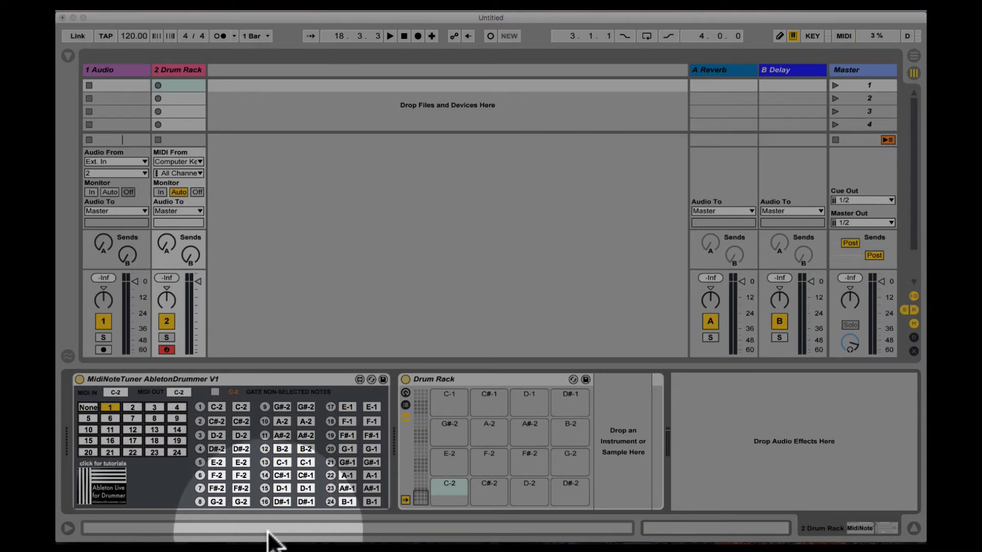
{"action": "mouse_move", "coordinate": [219, 416]}
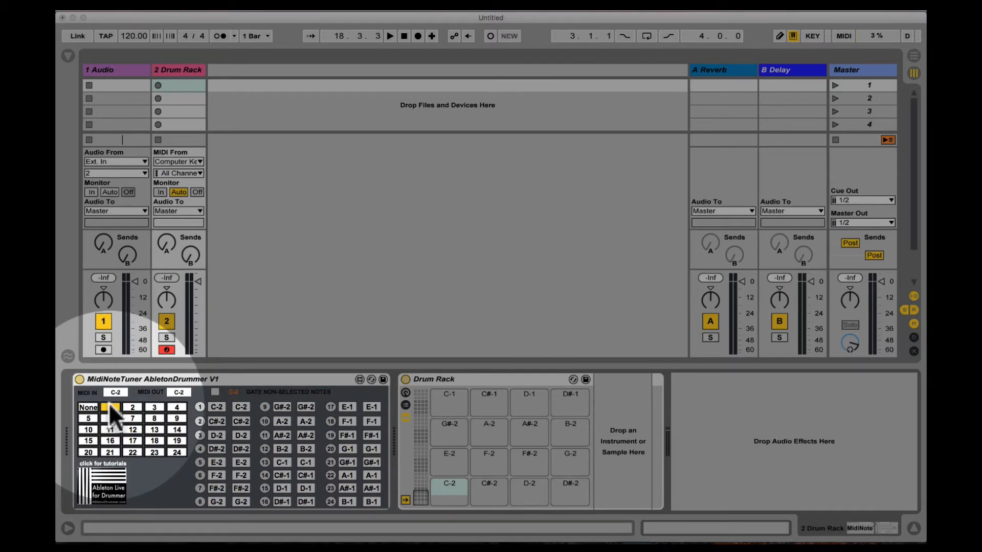
Step: Select learn-grid slots and play C3, D3, E3 and F3 to capture their MIDI IN notes
{"action": "left_click", "coordinate": [110, 407]}
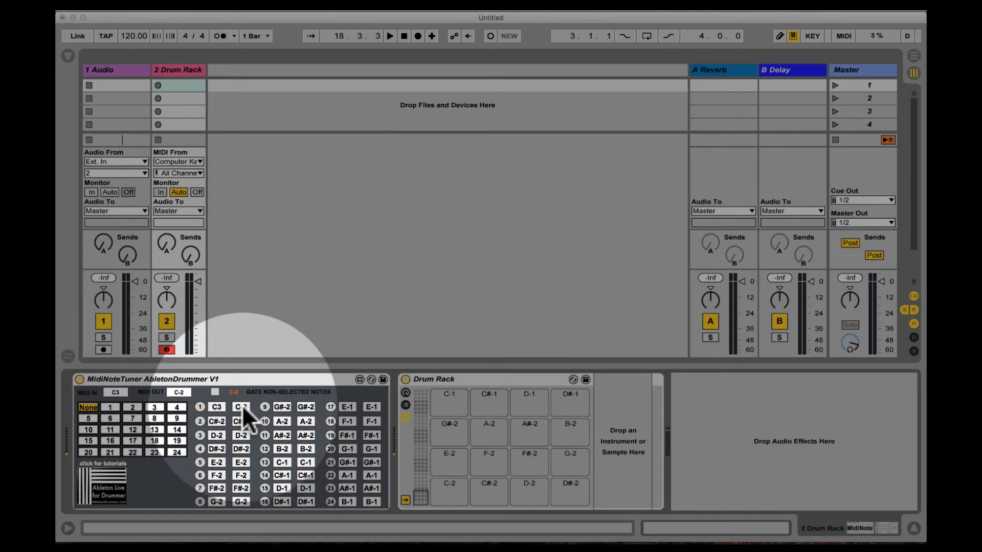
{"action": "mouse_move", "coordinate": [203, 417]}
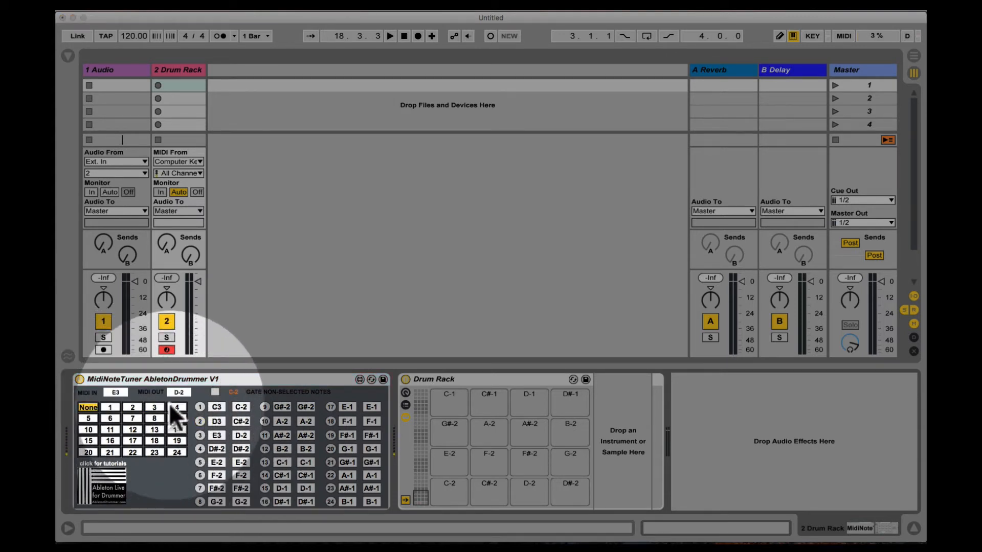
{"action": "left_click", "coordinate": [111, 418]}
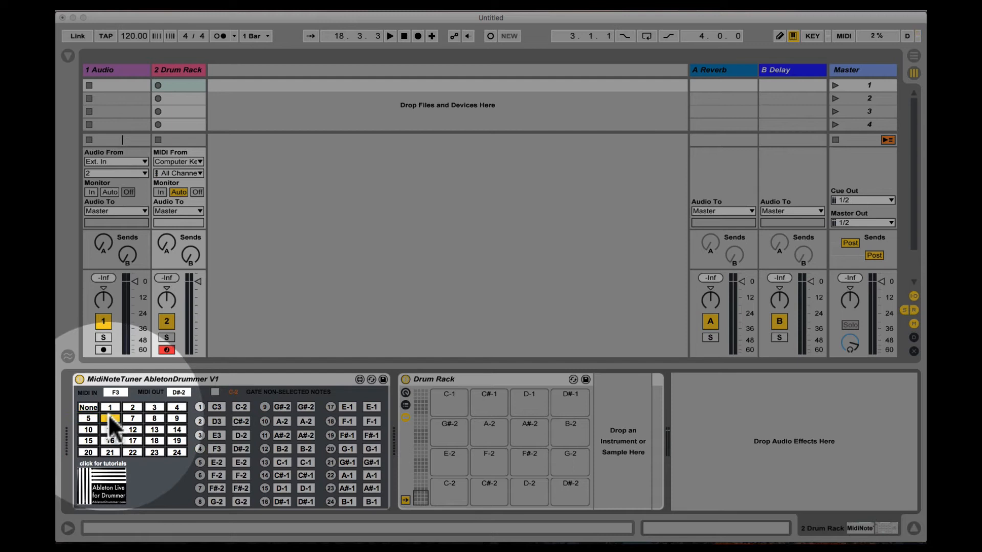
{"action": "left_click", "coordinate": [132, 419]}
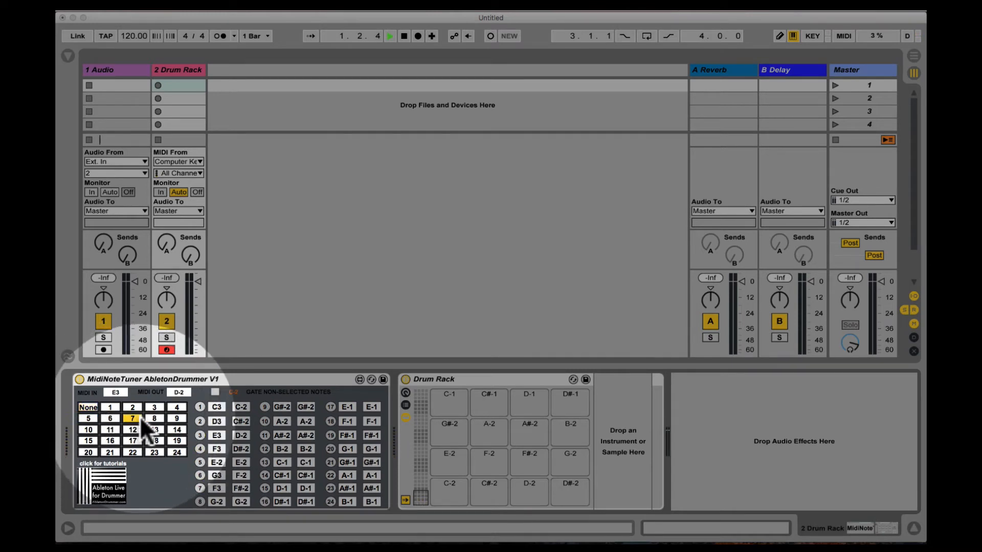
{"action": "left_click", "coordinate": [154, 418]}
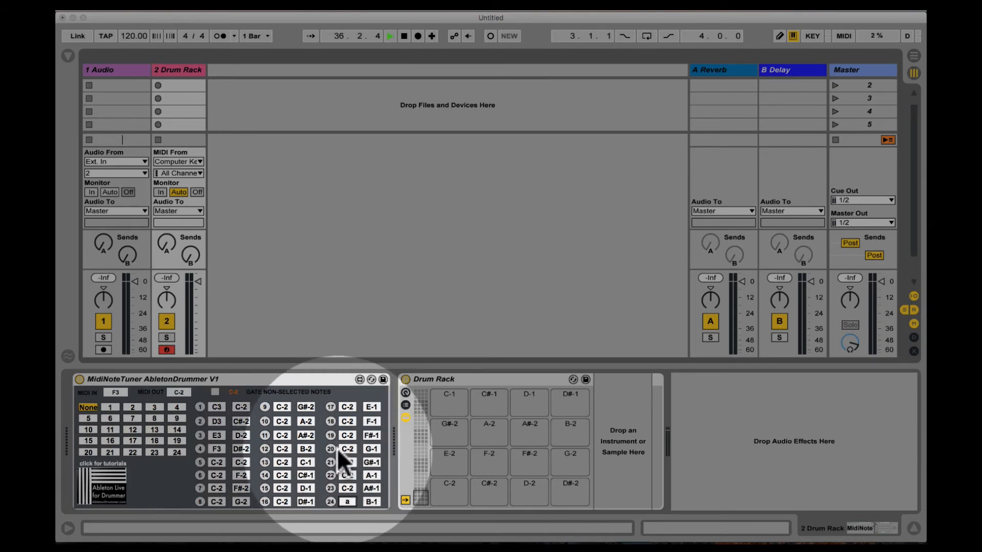
{"action": "mouse_move", "coordinate": [322, 382]}
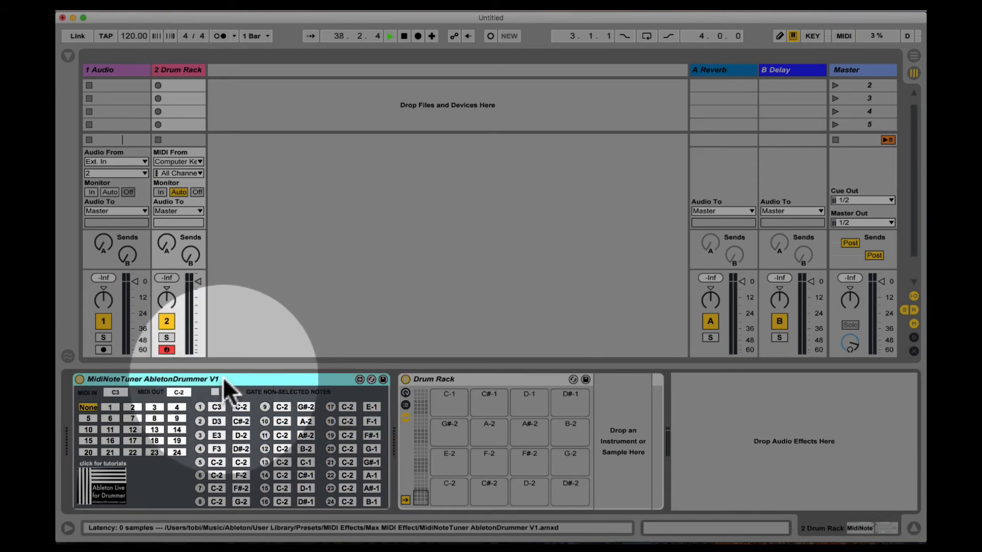
Step: Reset the input notes of slots 5–24 to C-2 and test by playing notes
{"action": "left_click", "coordinate": [200, 408]}
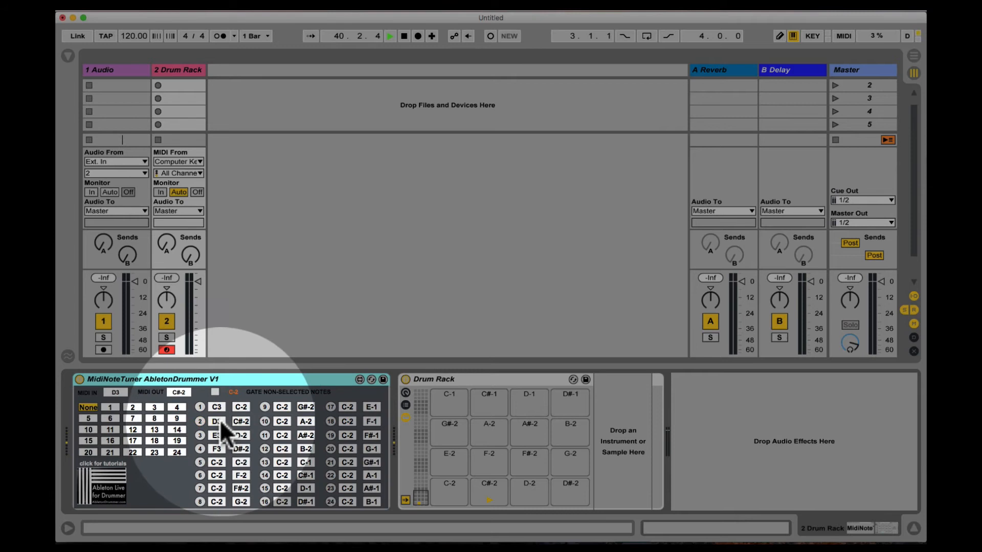
{"action": "left_click", "coordinate": [216, 449]}
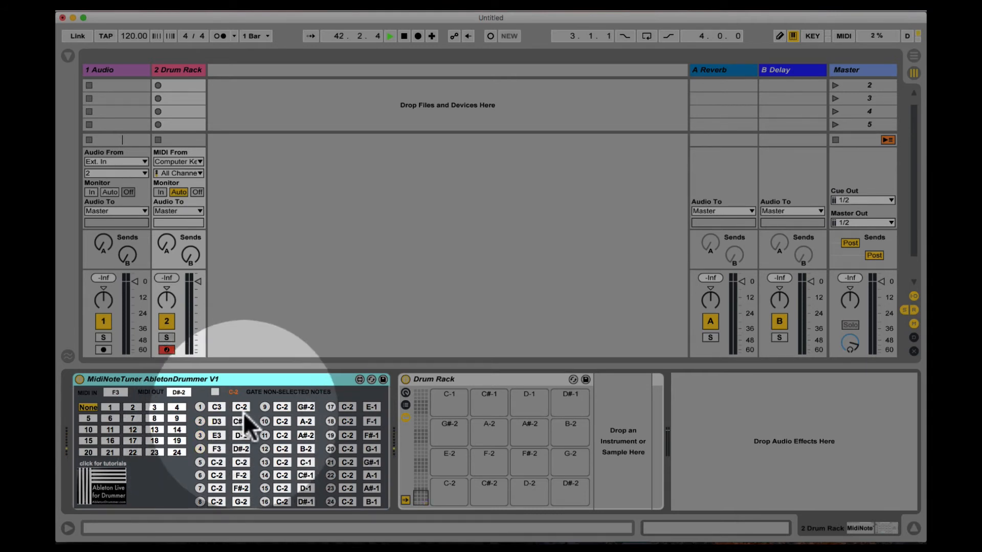
{"action": "mouse_move", "coordinate": [247, 463]}
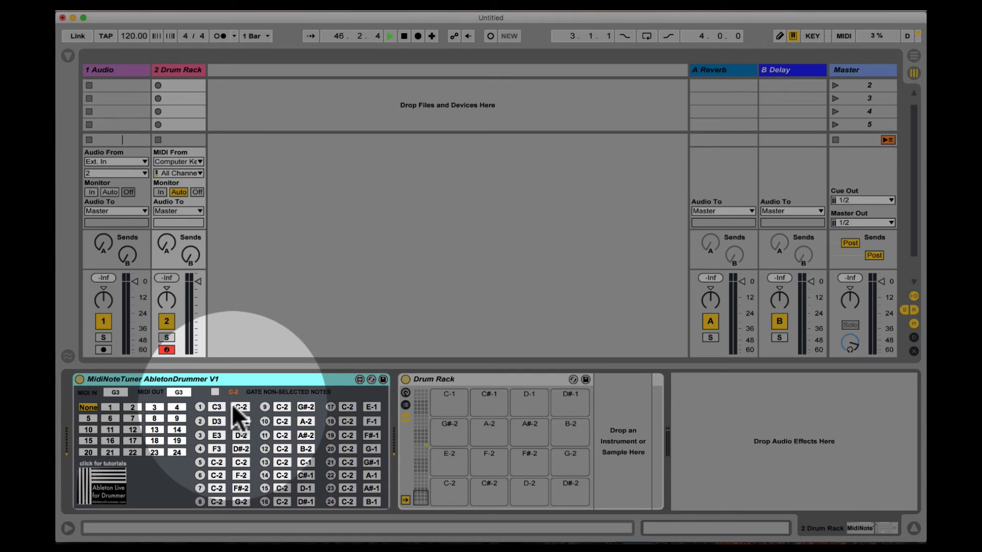
{"action": "left_click", "coordinate": [241, 421]}
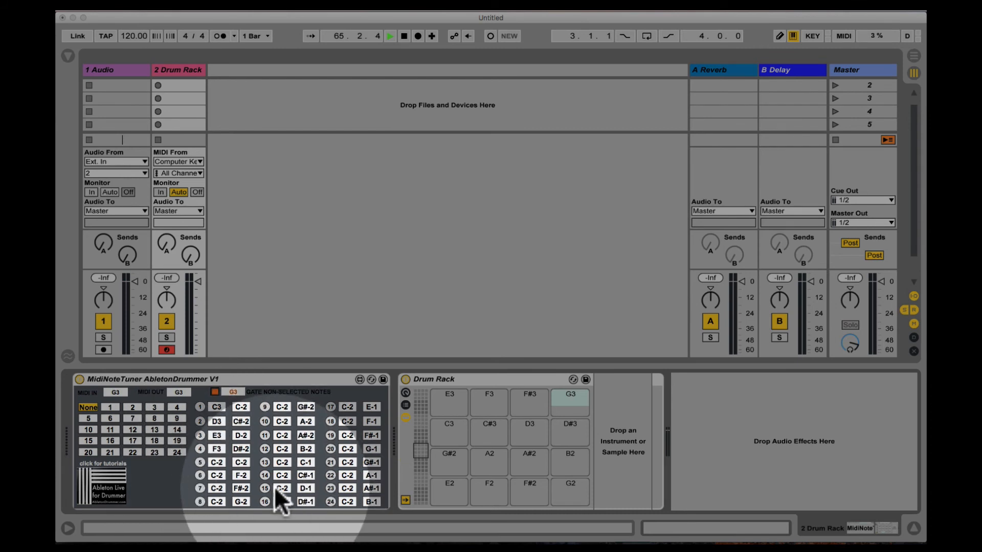
Step: Enable Gate Non-Selected Notes, test D3 and F3, and reveal the lowest Drum Rack pads
{"action": "left_click", "coordinate": [199, 408]}
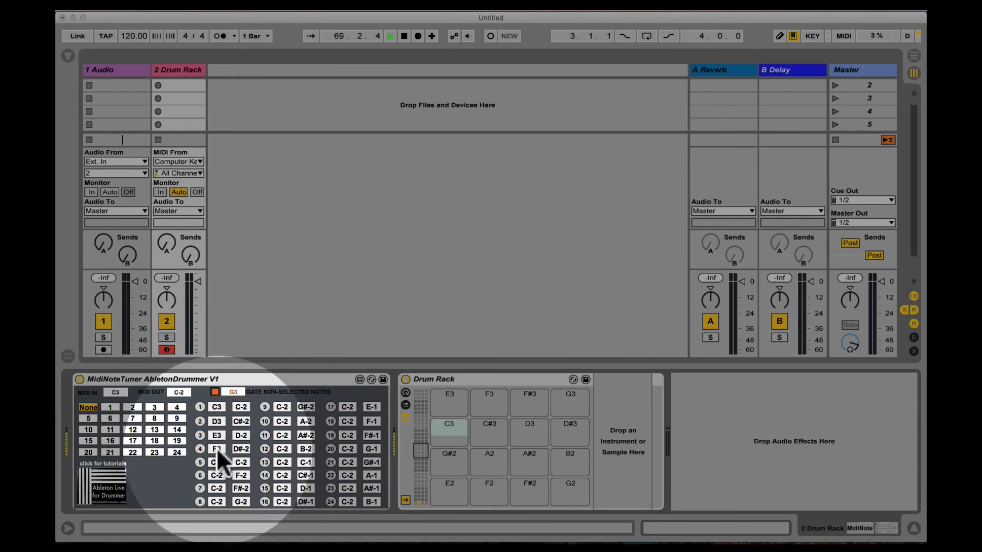
{"action": "left_click", "coordinate": [488, 402]}
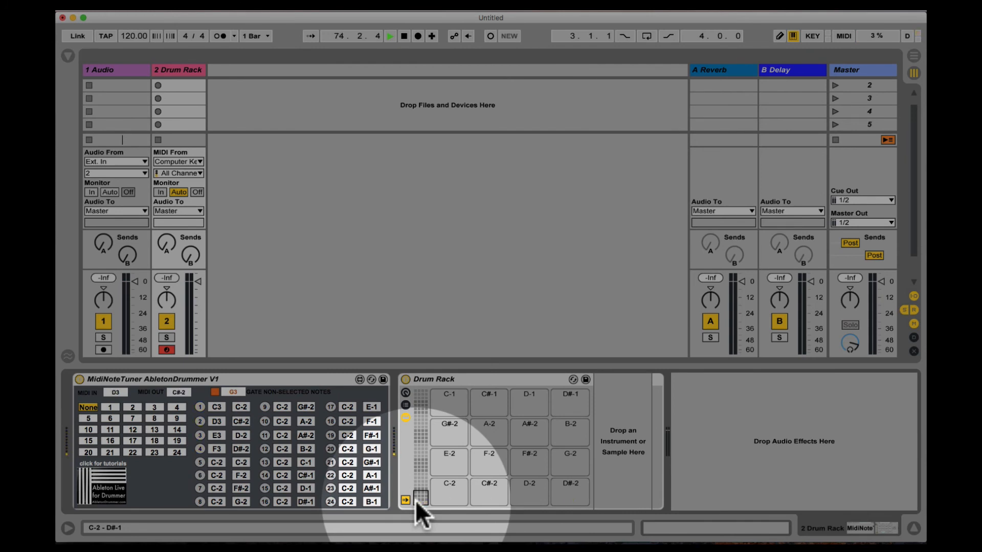
{"action": "left_click", "coordinate": [529, 491]}
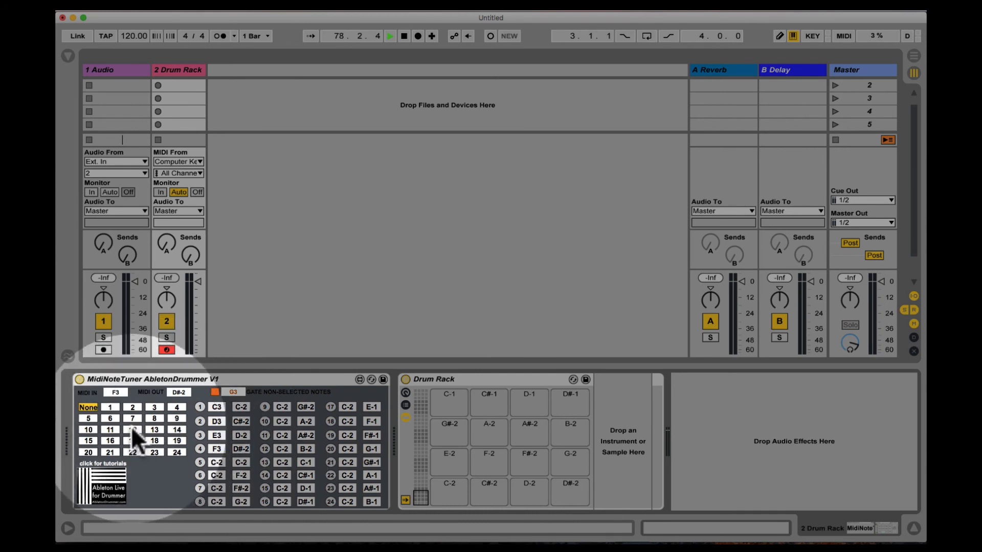
Step: Learn A3 into slot 5 and set slot 6's output note to F#4
{"action": "left_click", "coordinate": [87, 418]}
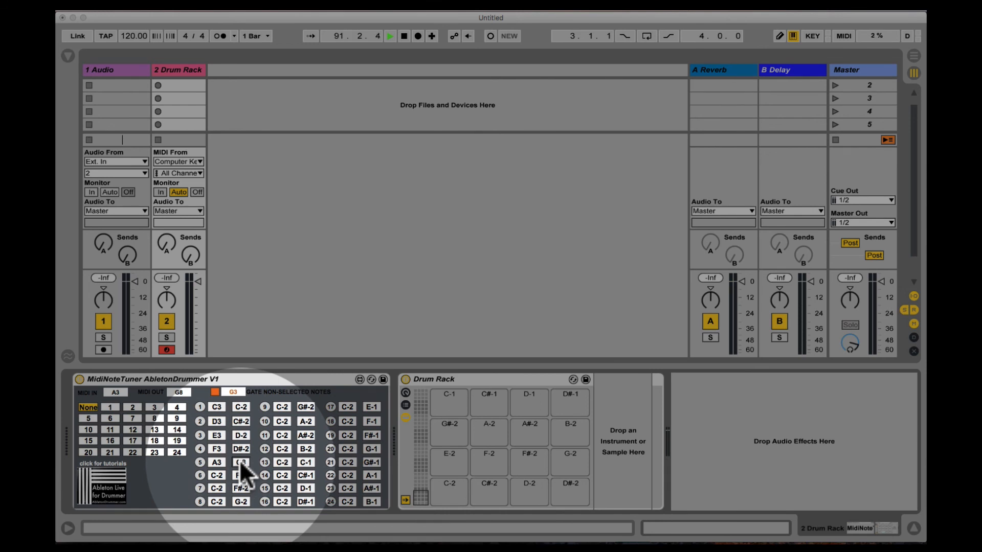
{"action": "left_click", "coordinate": [241, 462]}
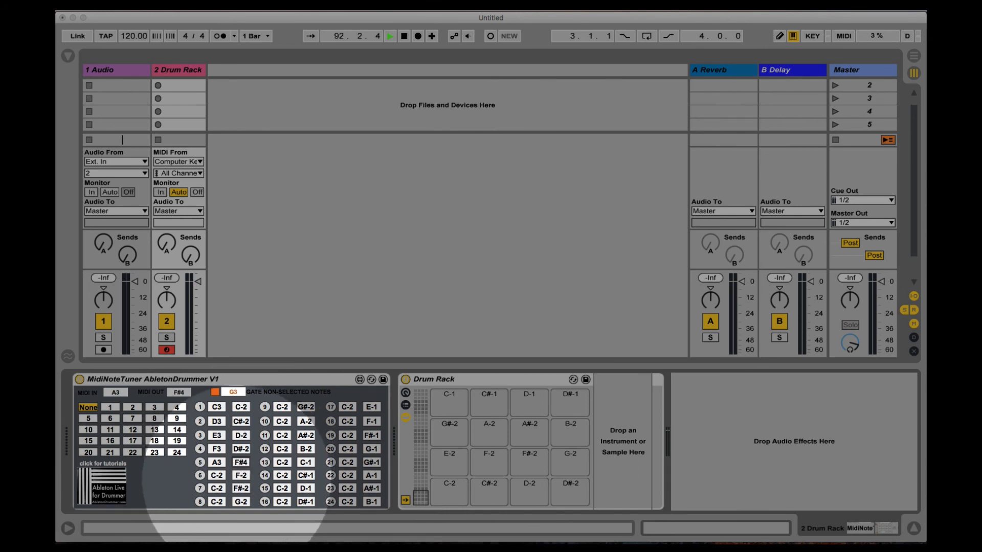